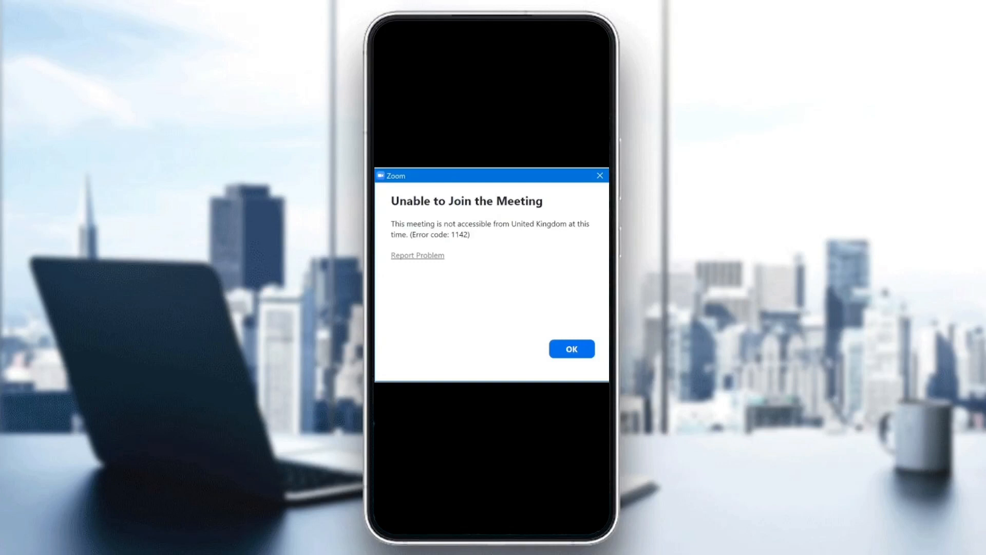
# Dismiss Zoom's error 1142 and swipe to the app drawer's first page.
pyautogui.click(570, 348)
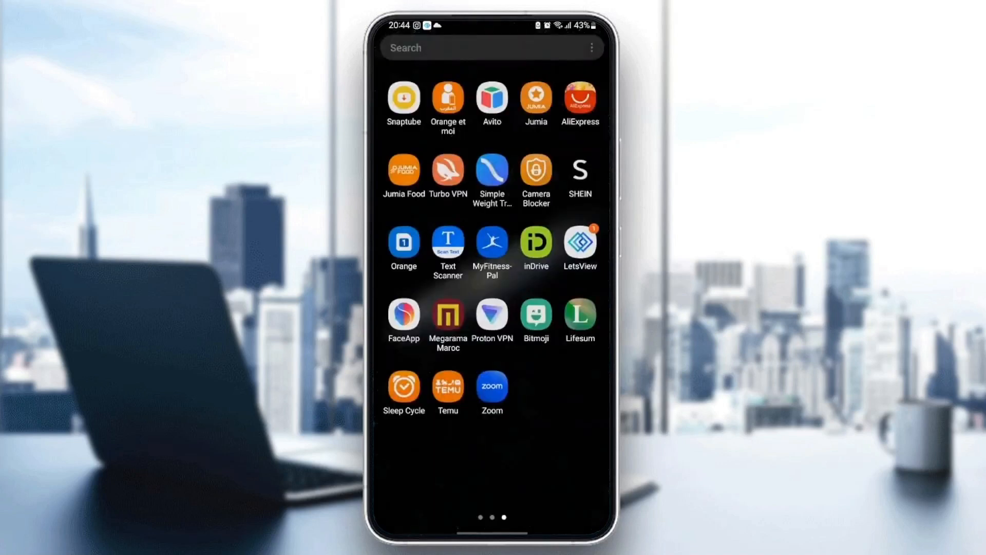
pyautogui.hscroll(-3)
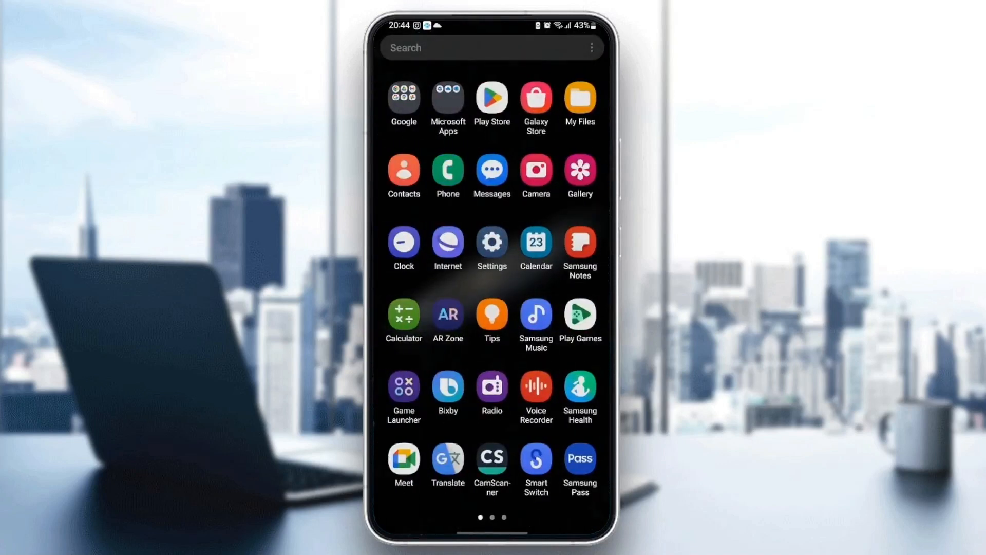
# Launch Settings and scroll down the list toward Apps.
pyautogui.click(492, 243)
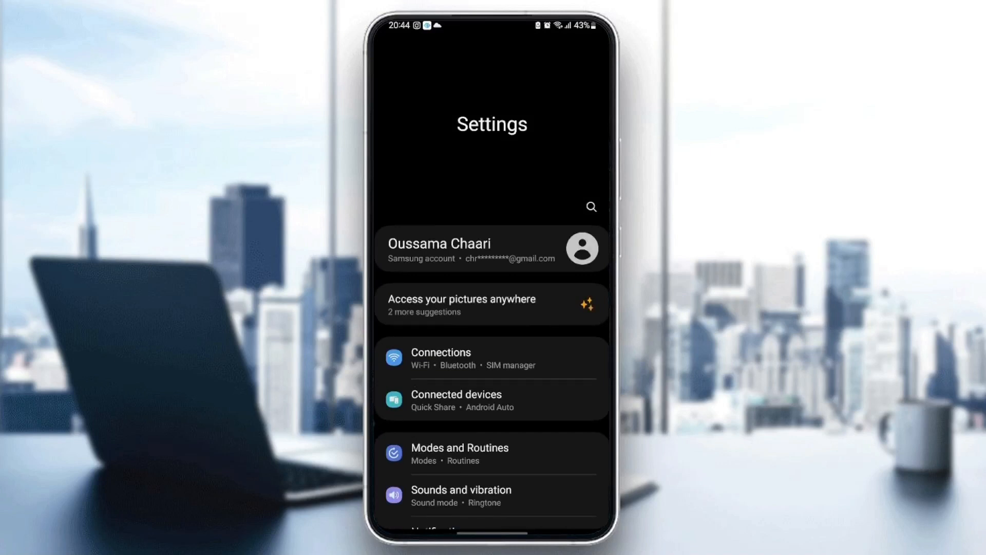
pyautogui.scroll(-3)
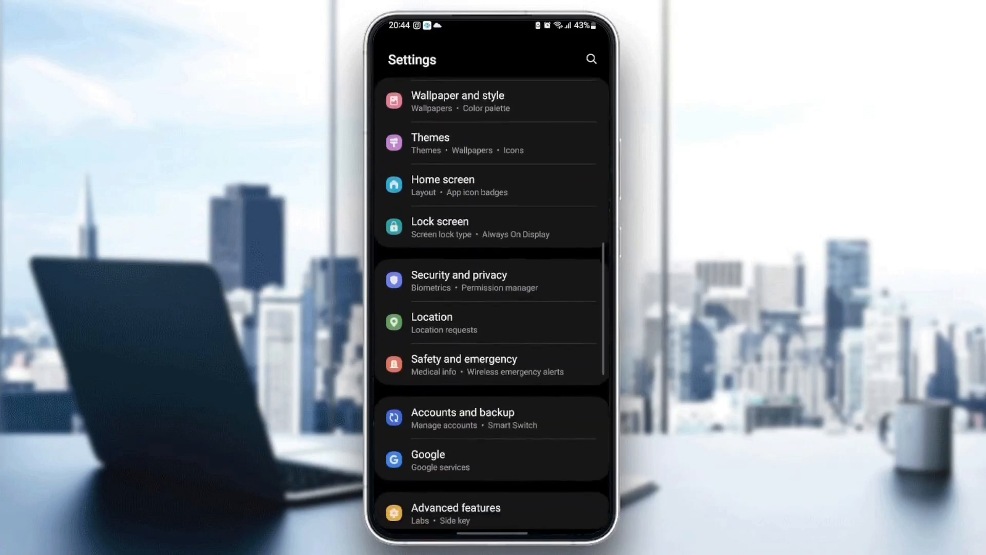
pyautogui.scroll(-3)
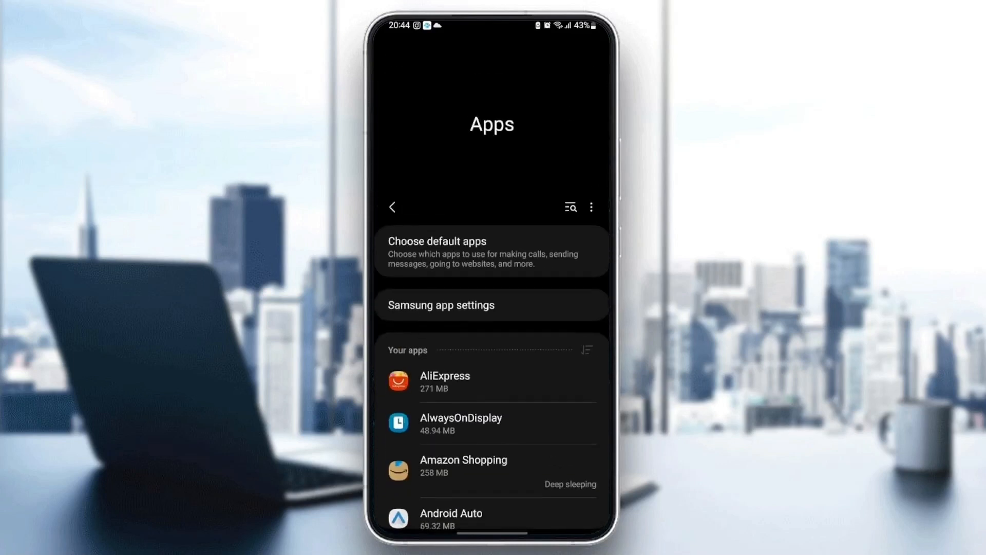
# Scroll to the end of the installed apps list and select Zoom.
pyautogui.scroll(-3)
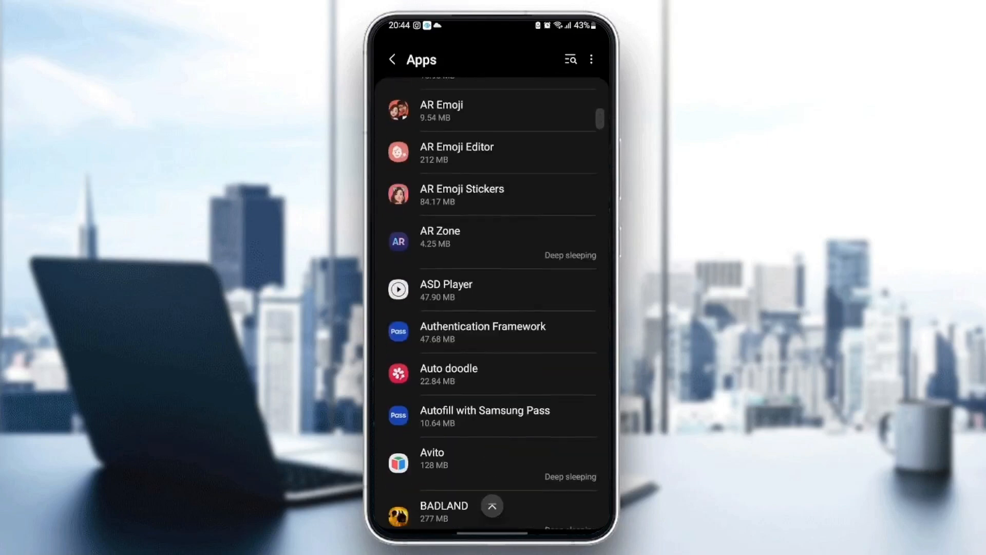
pyautogui.scroll(-3)
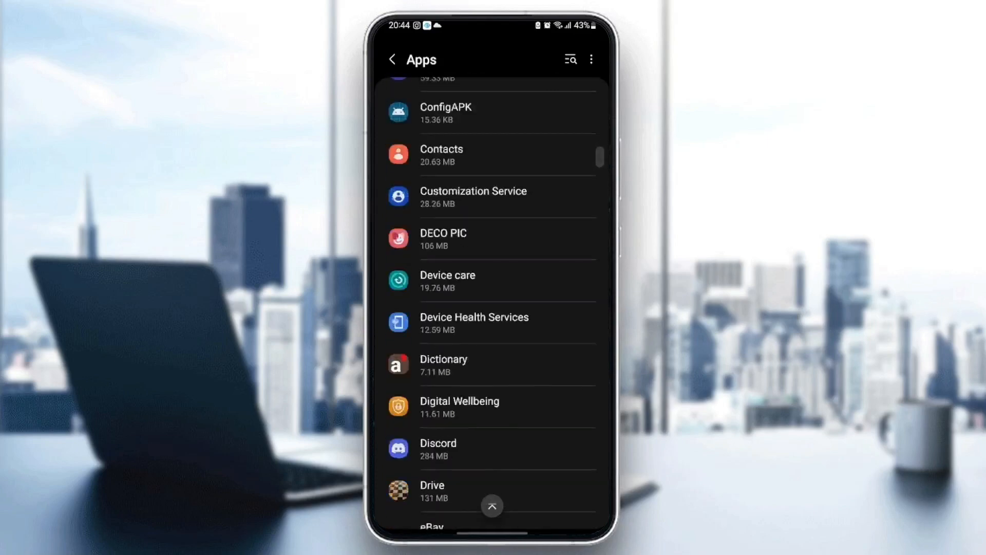
pyautogui.scroll(-3)
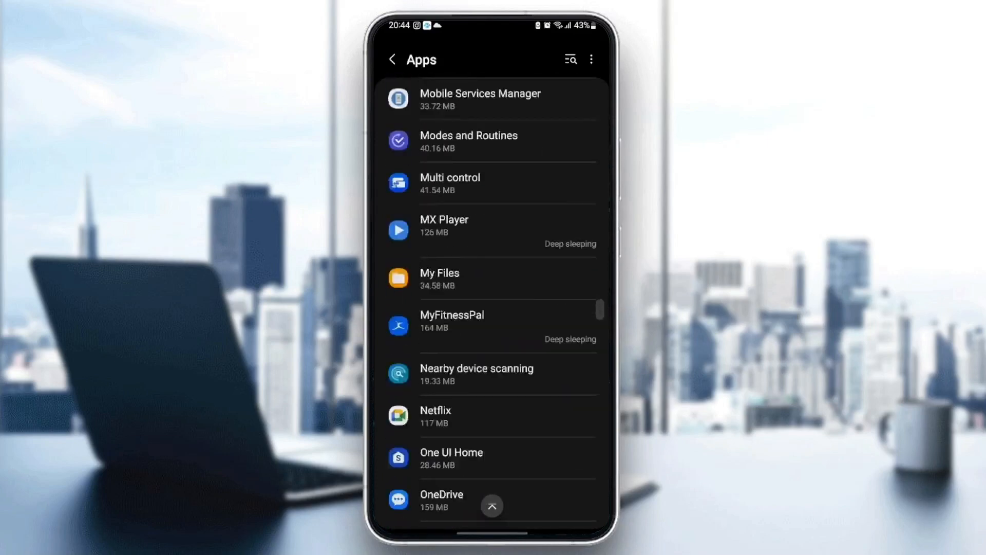
pyautogui.scroll(-3)
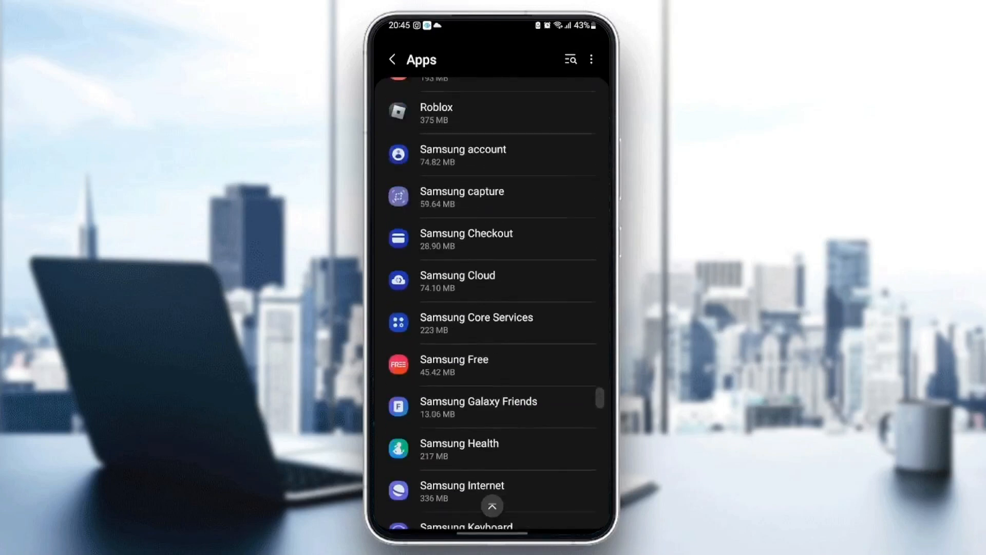
pyautogui.scroll(-3)
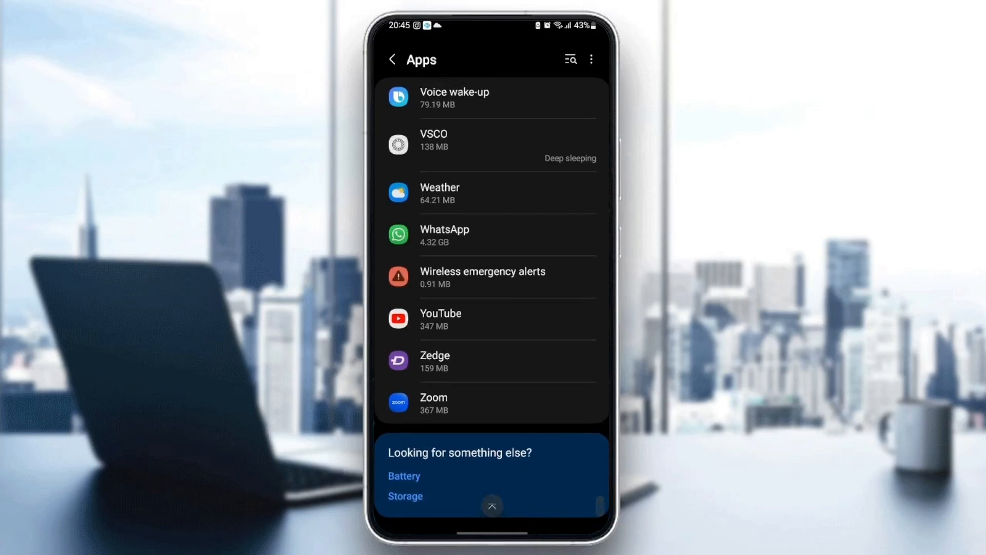
pyautogui.click(491, 403)
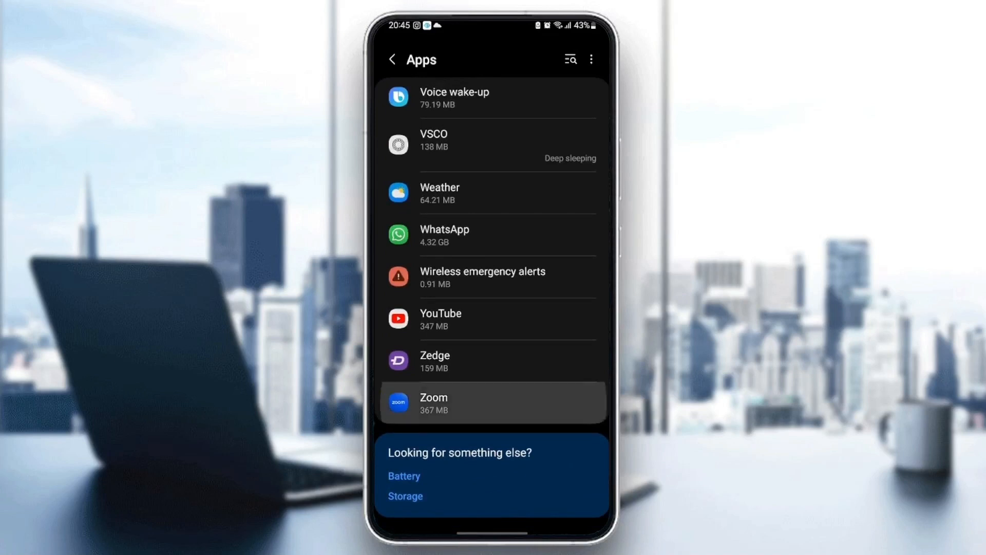
pyautogui.click(493, 402)
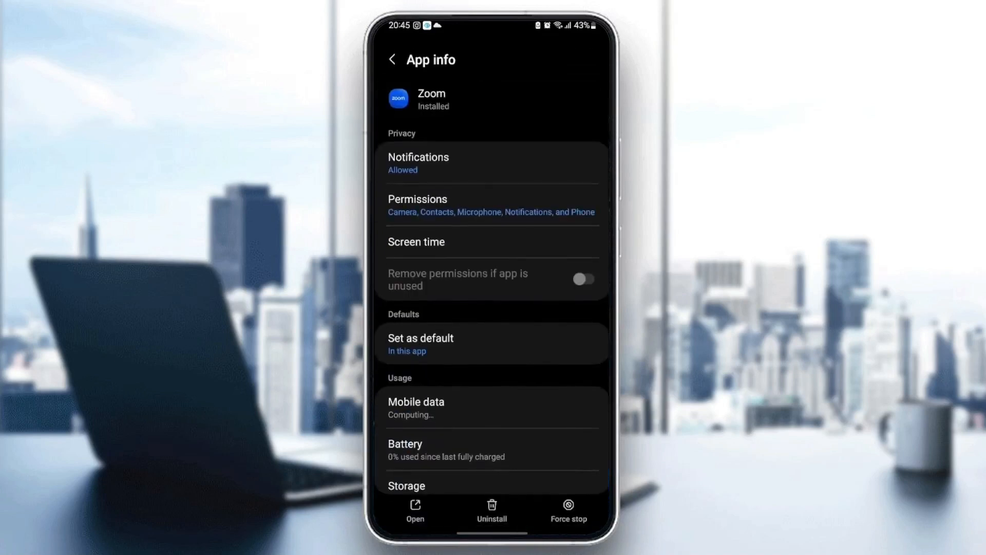
pyautogui.click(582, 278)
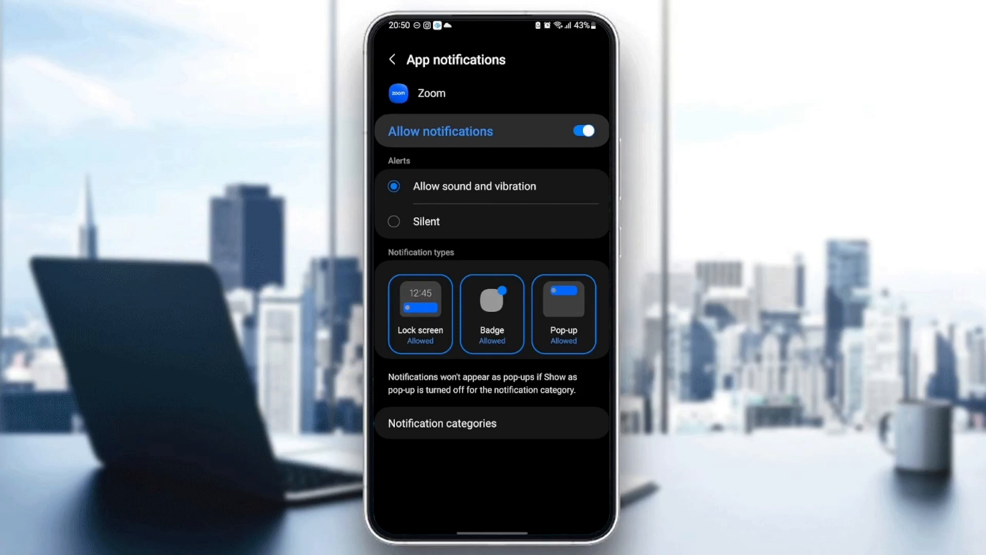
pyautogui.click(392, 60)
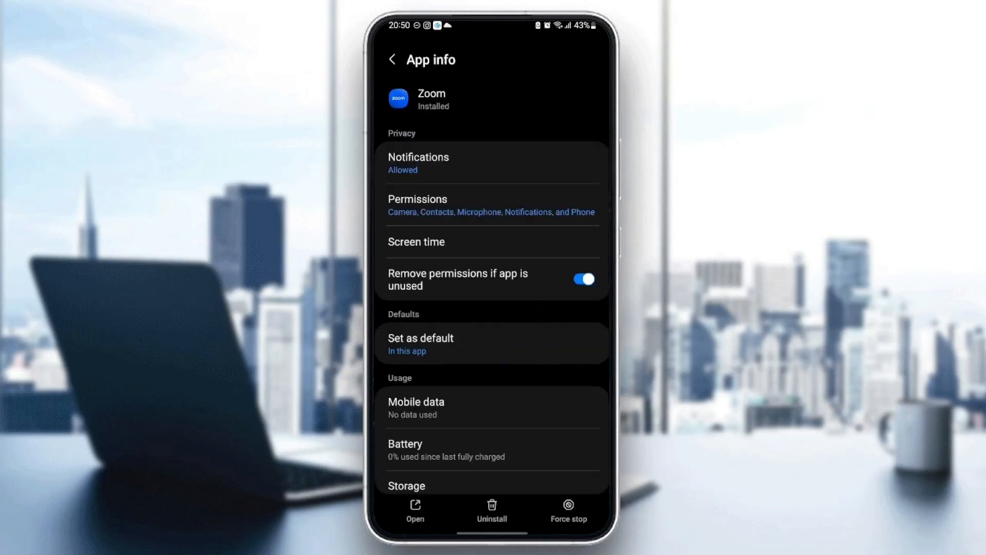
pyautogui.click(493, 205)
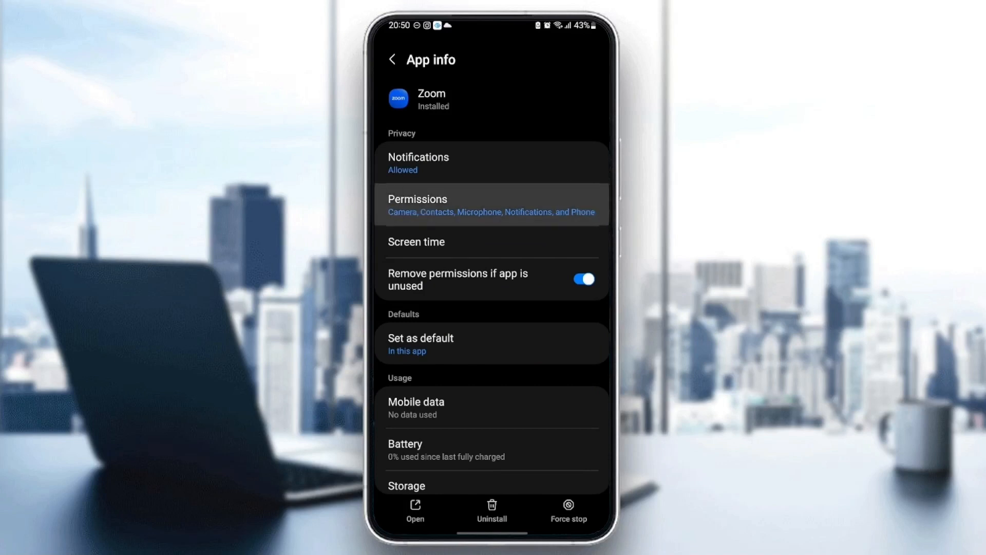
pyautogui.click(492, 204)
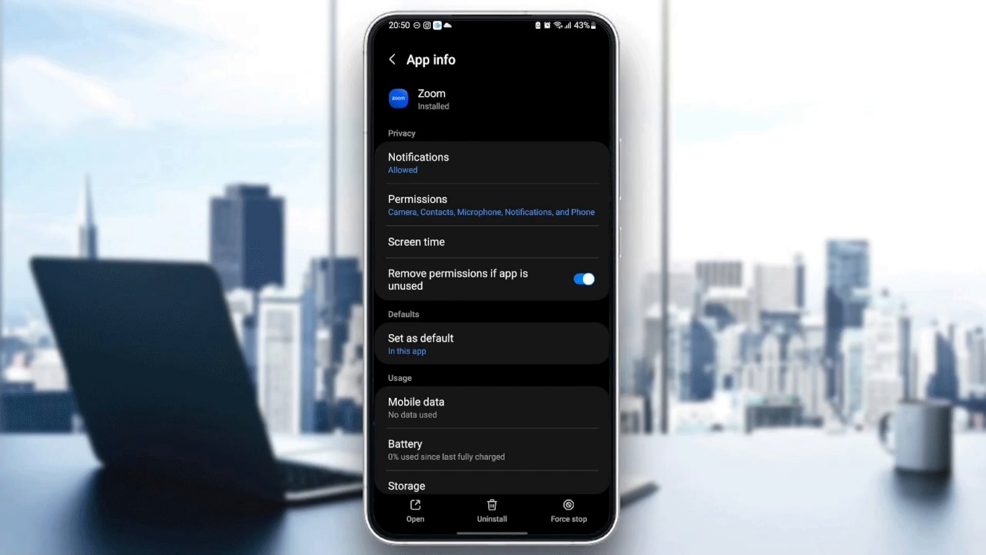
pyautogui.click(420, 342)
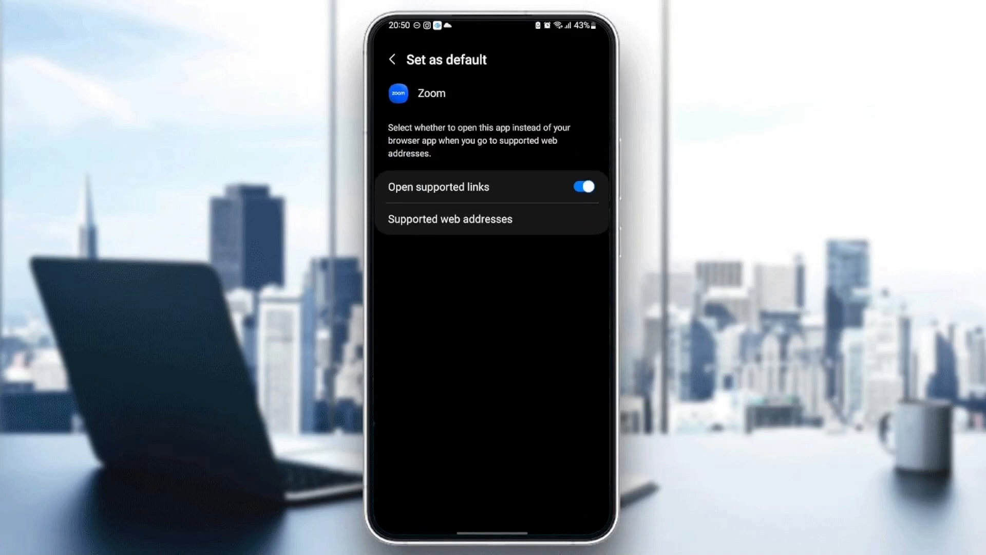
pyautogui.click(393, 59)
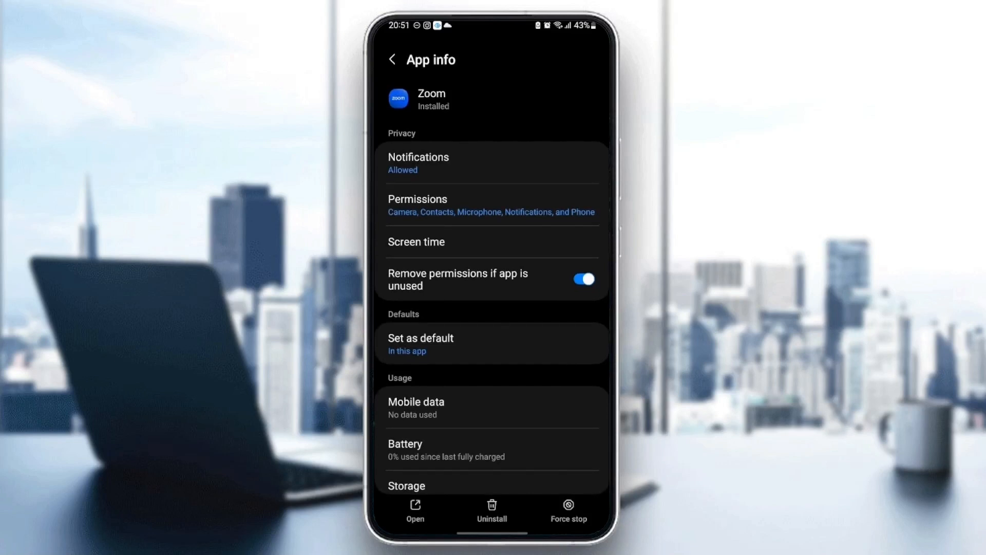
pyautogui.scroll(-3)
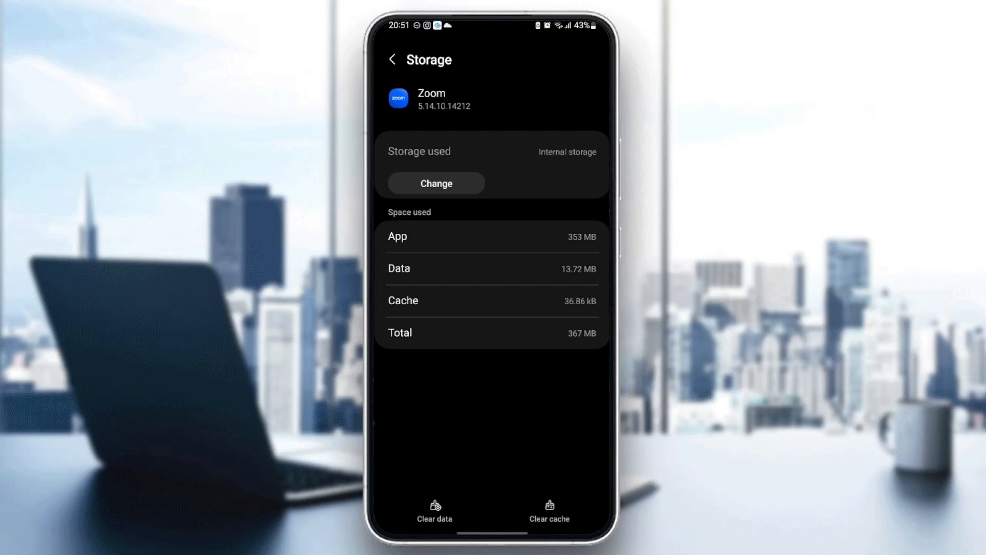
# Clear Zoom's cache to 0 B and return to the app drawer.
pyautogui.click(548, 511)
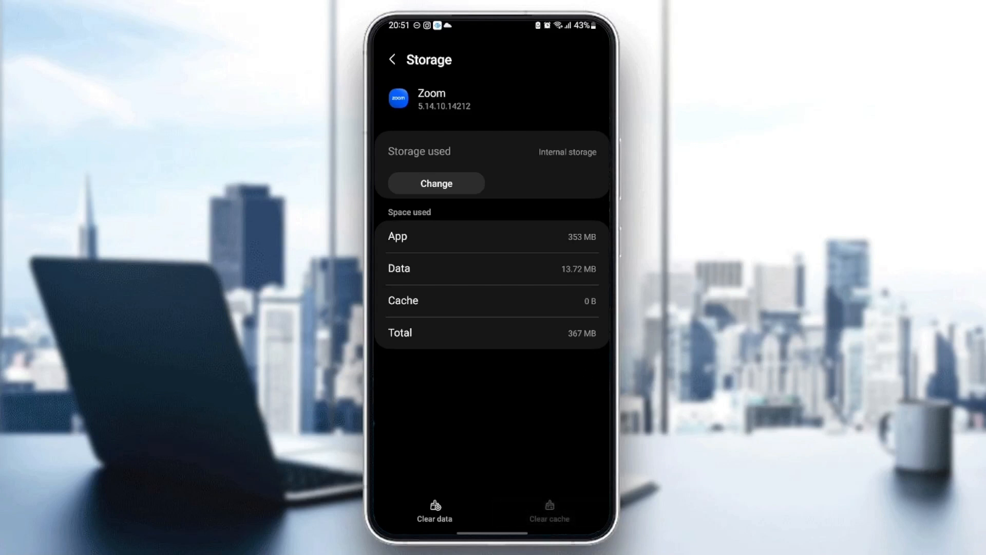
pyautogui.click(393, 59)
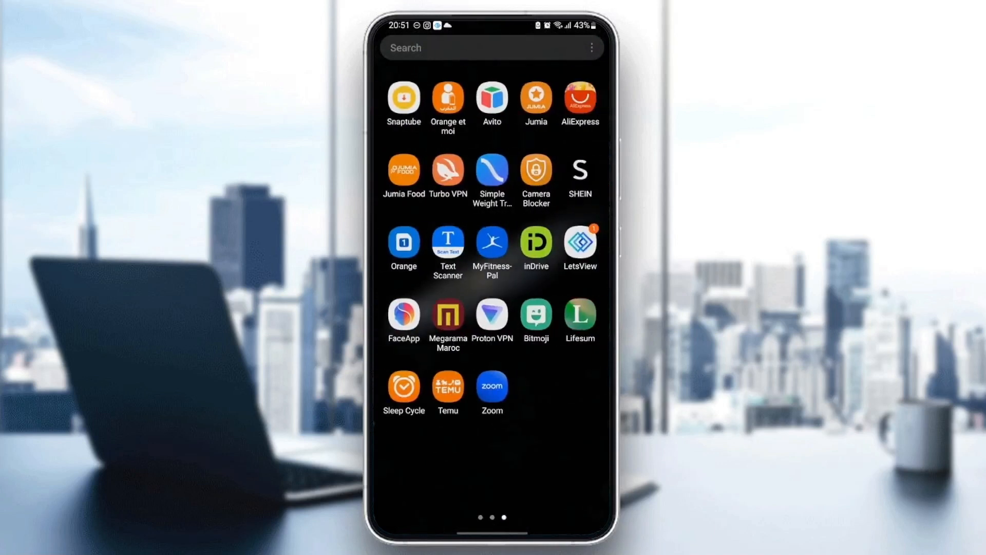
# Launch Zoom from the app drawer, landing on its Meetings screen.
pyautogui.click(492, 386)
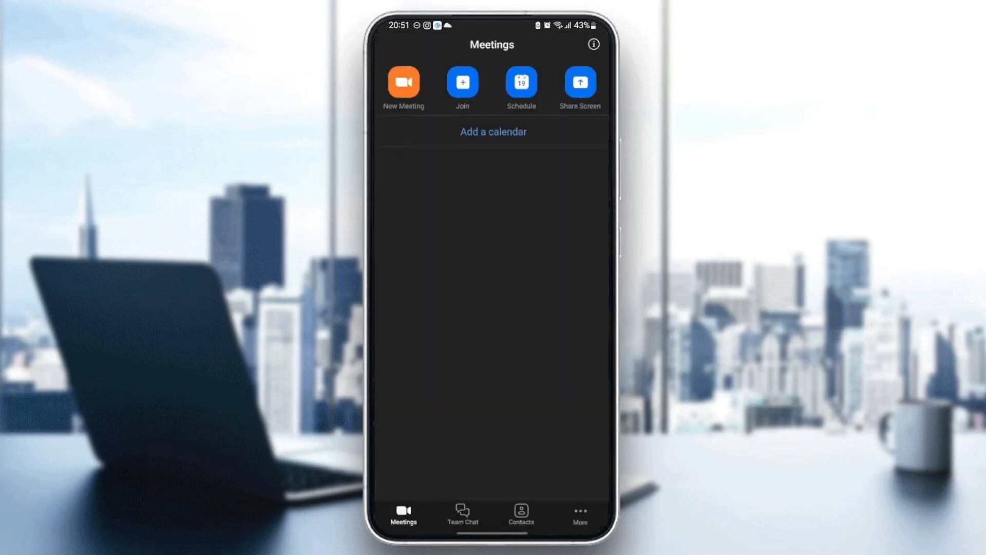